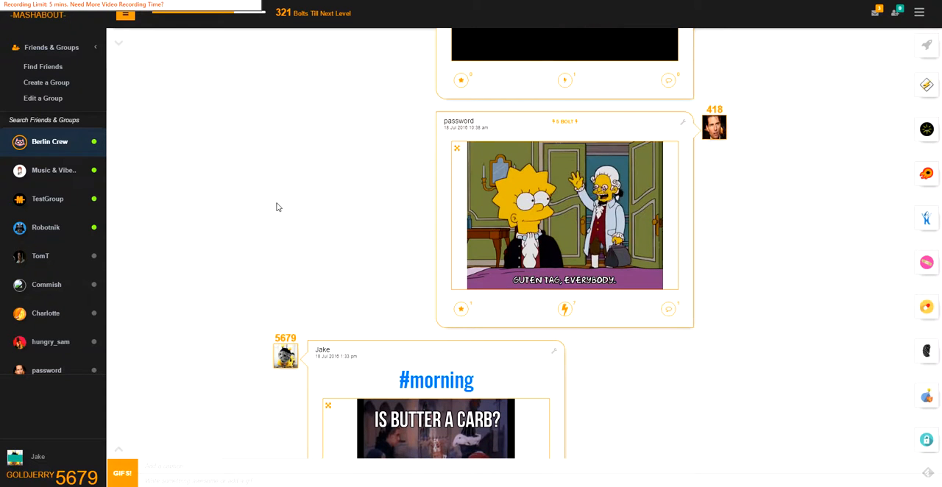
Look at the comments on the Add Funny Things post and return to the feed
scroll(down, 3)
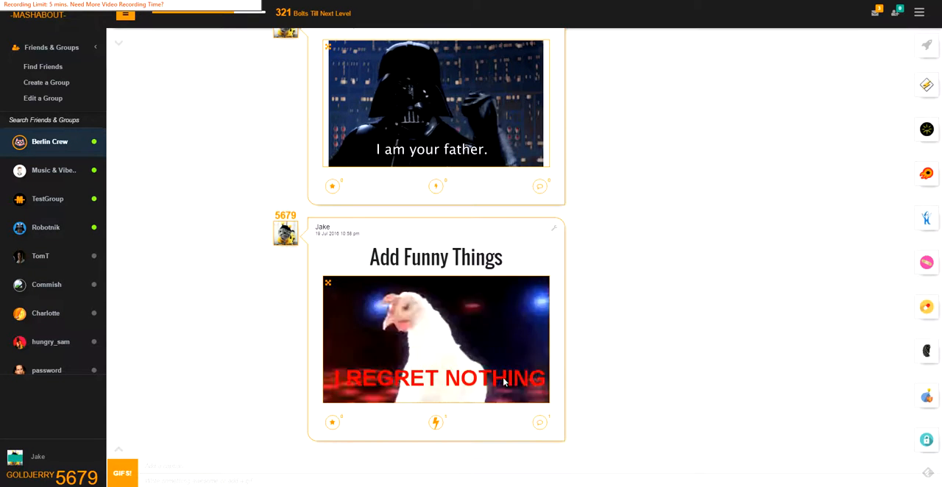
mouse_move(554, 409)
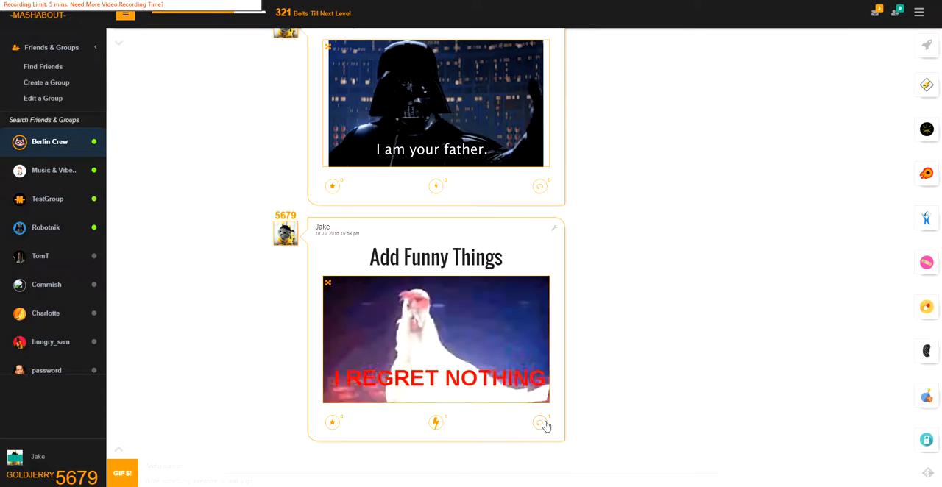
click(539, 421)
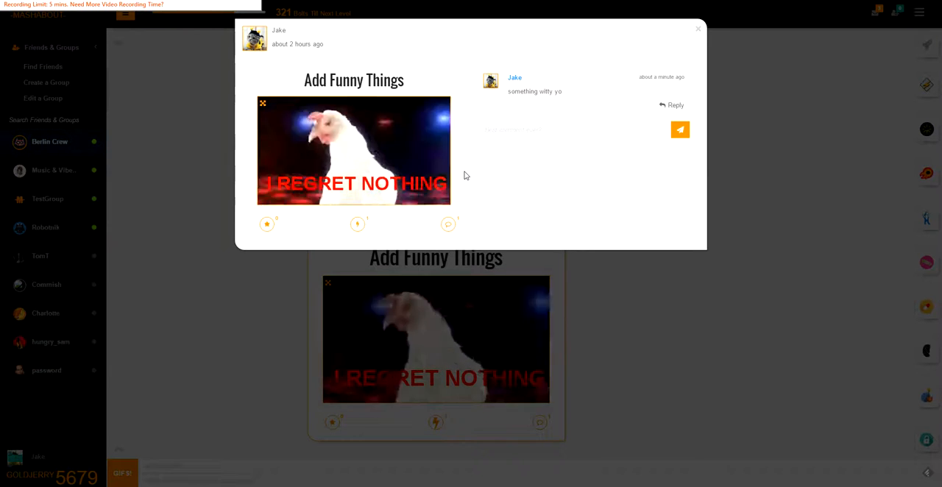
click(698, 28)
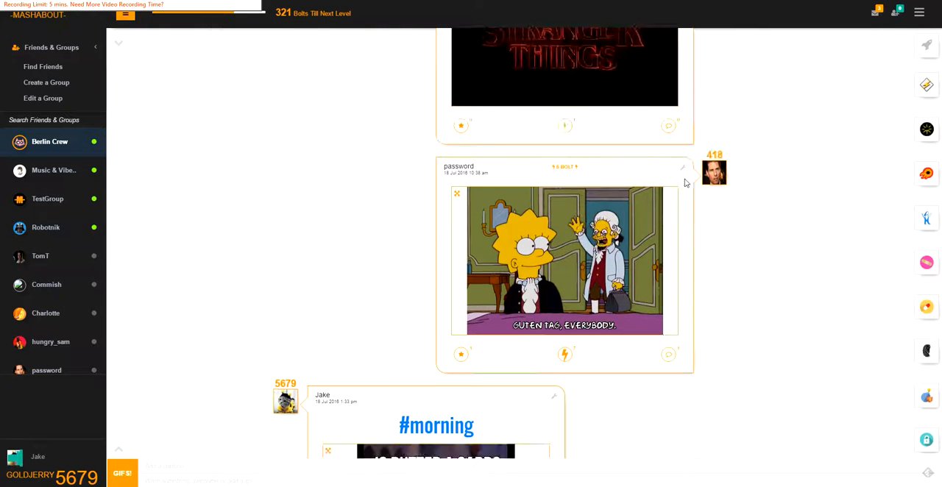
Post a second comment "and s" under the Simpsons picture post
click(668, 353)
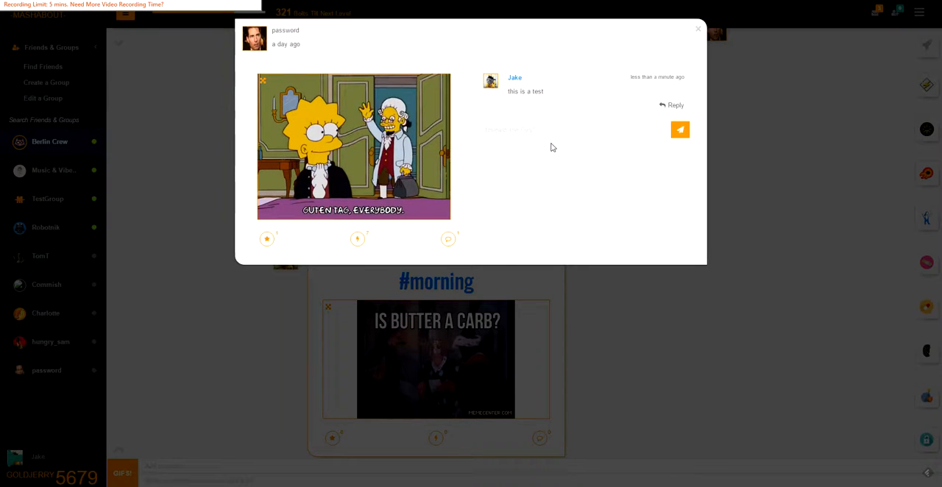
mouse_move(506, 99)
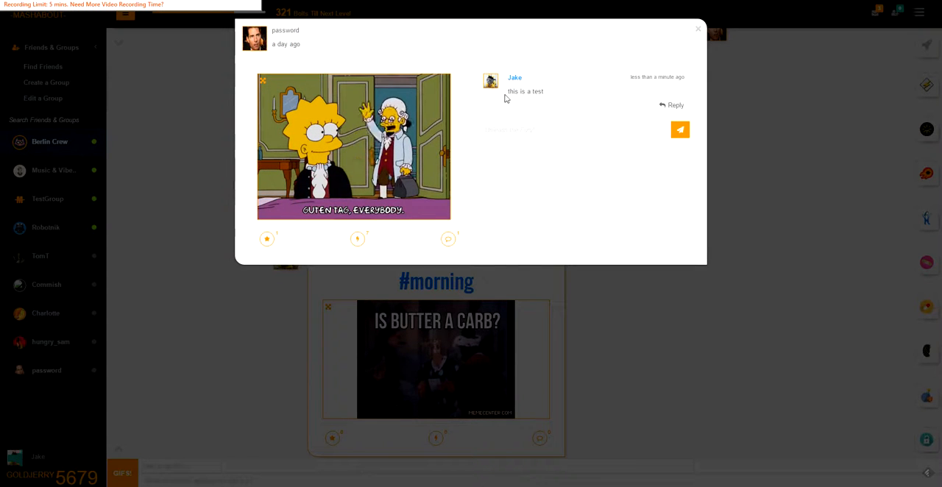
click(674, 105)
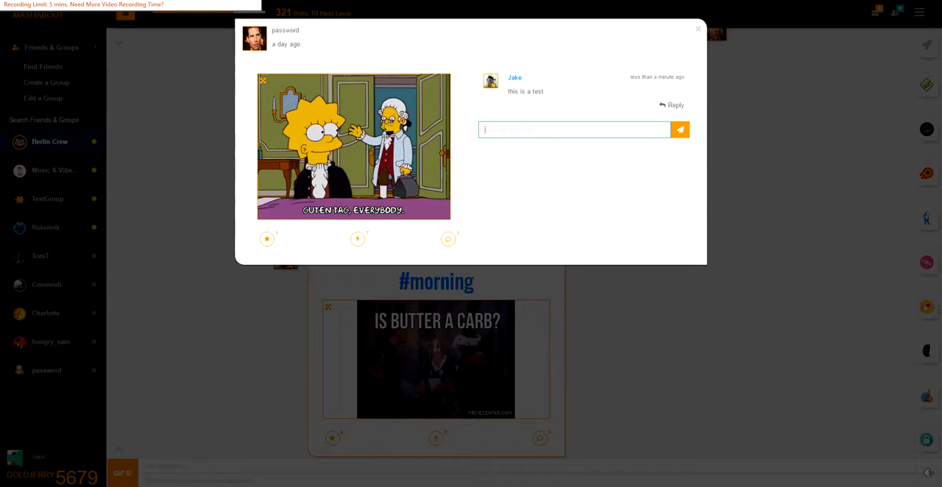
text(and s)
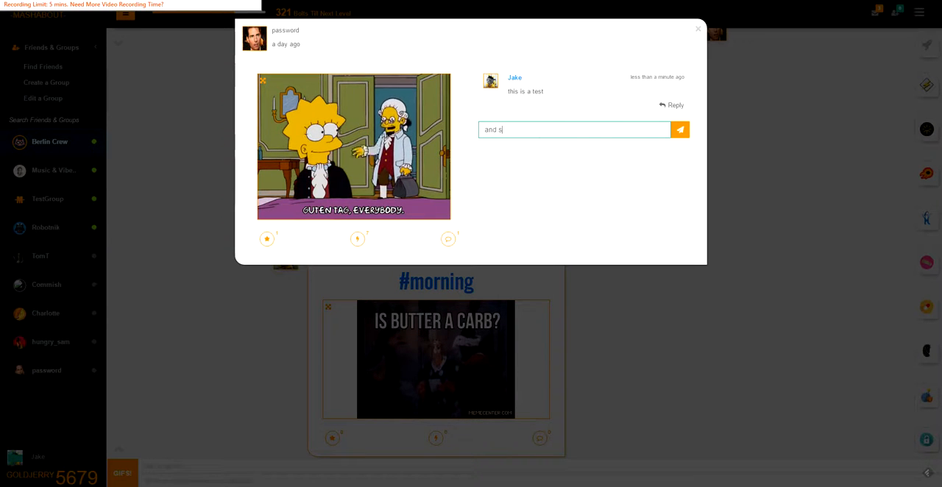
click(678, 130)
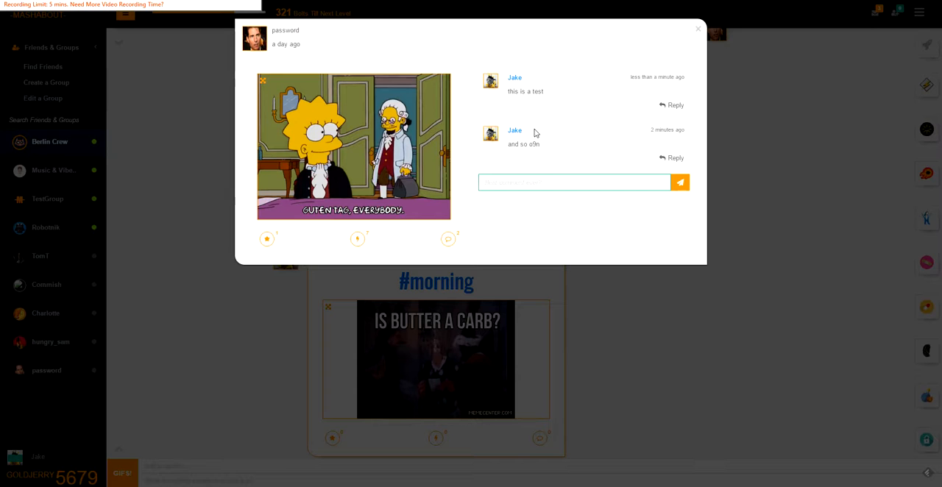
mouse_move(607, 205)
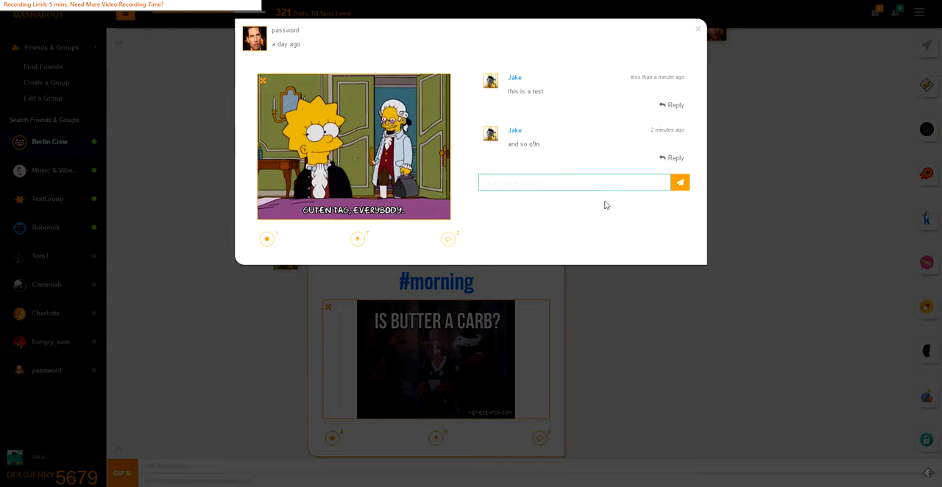
mouse_move(682, 317)
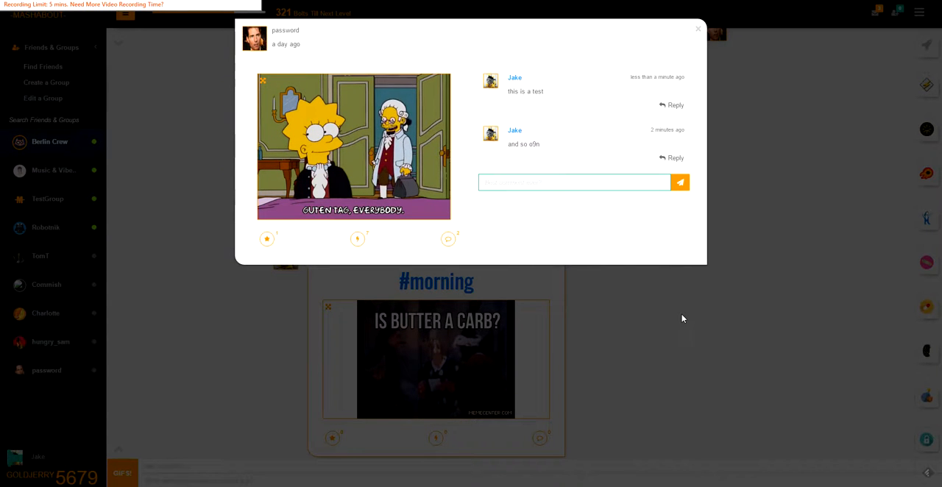
Leave the comment thread, glance at notifications and scroll the group feed
click(698, 29)
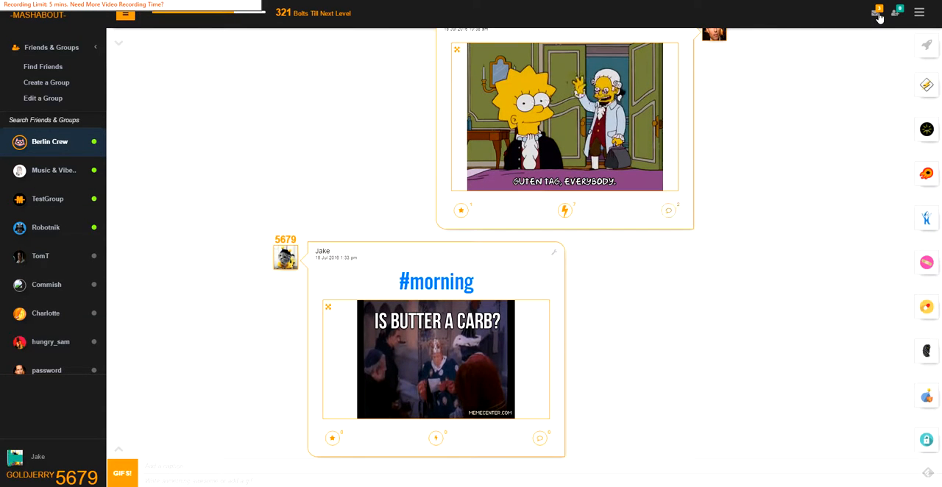
click(877, 12)
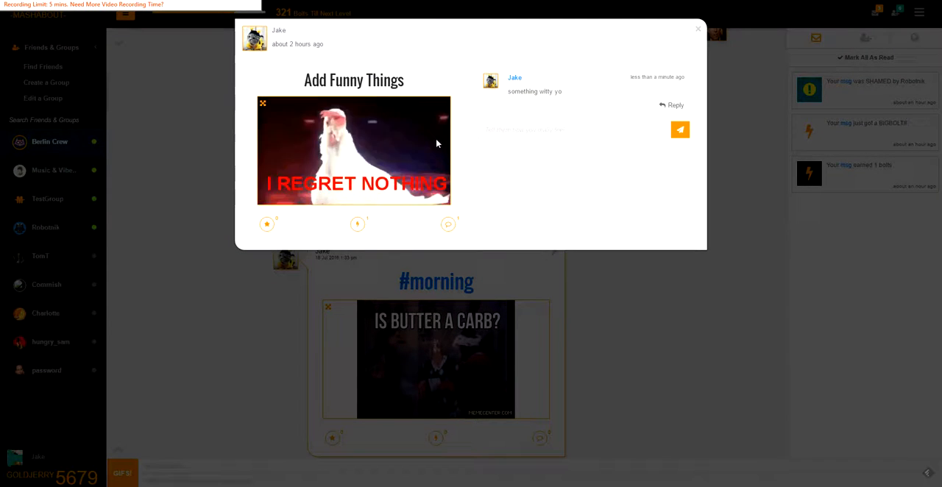
click(698, 29)
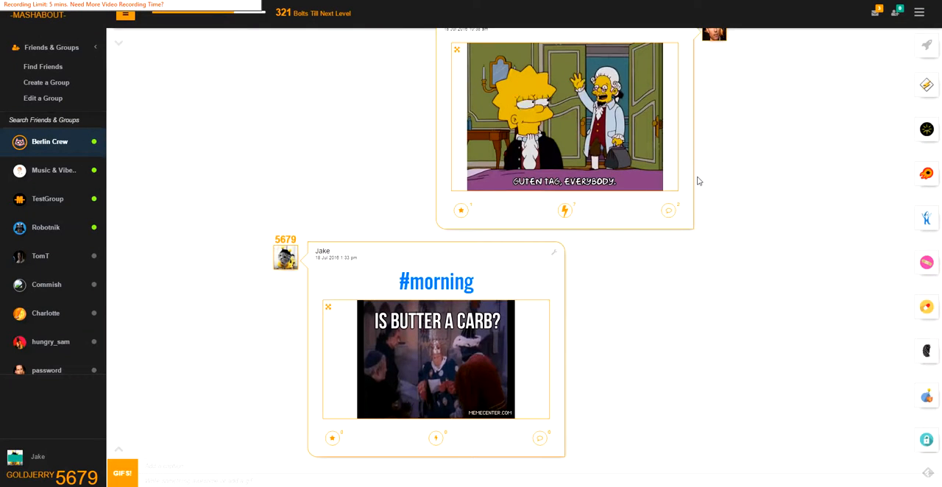
mouse_move(698, 173)
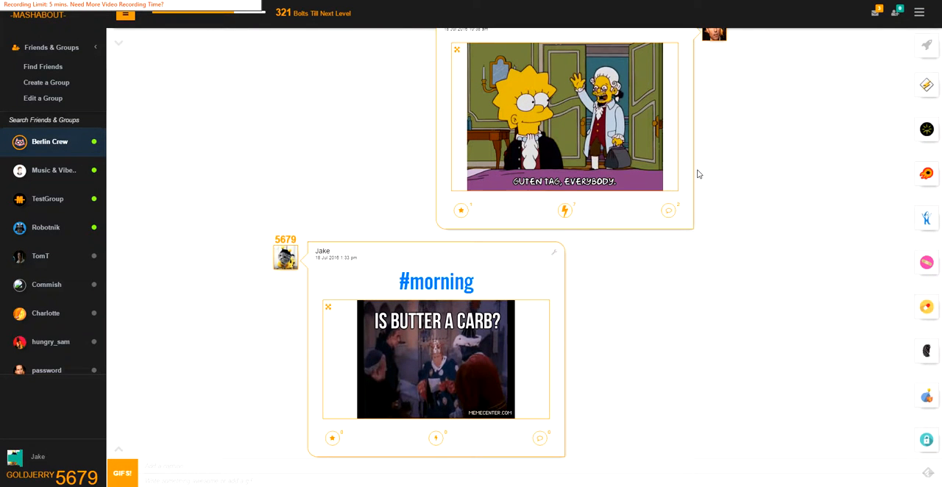
scroll(down, 3)
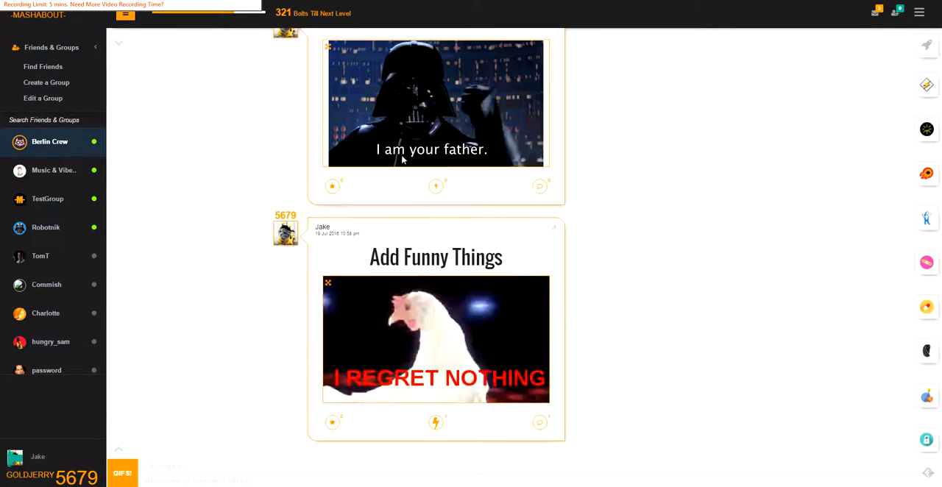